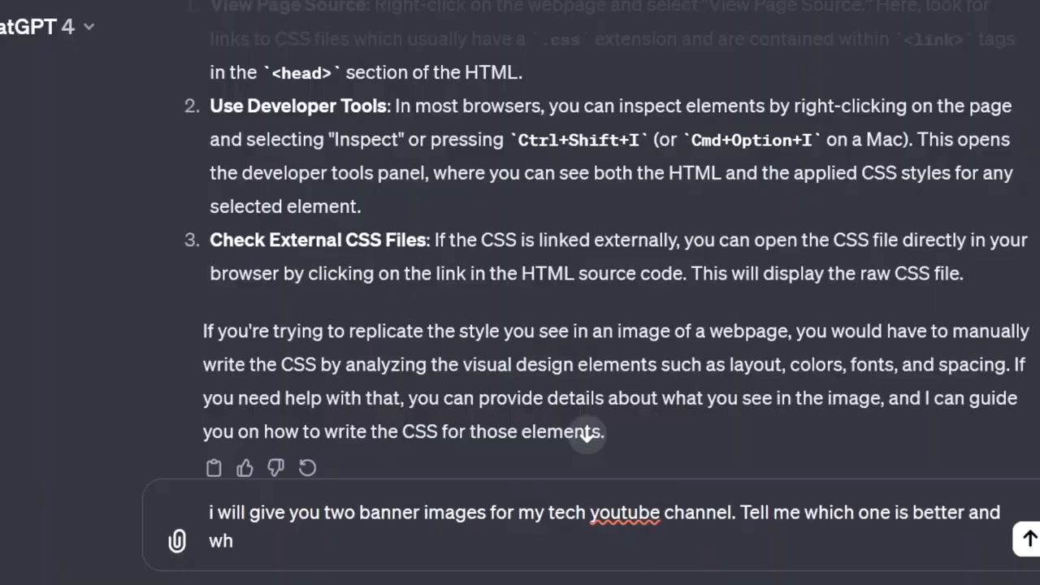
# Step: Complete the banner question and attach banner.jpg and banner2.jpg to the message
pyautogui.write('y.')
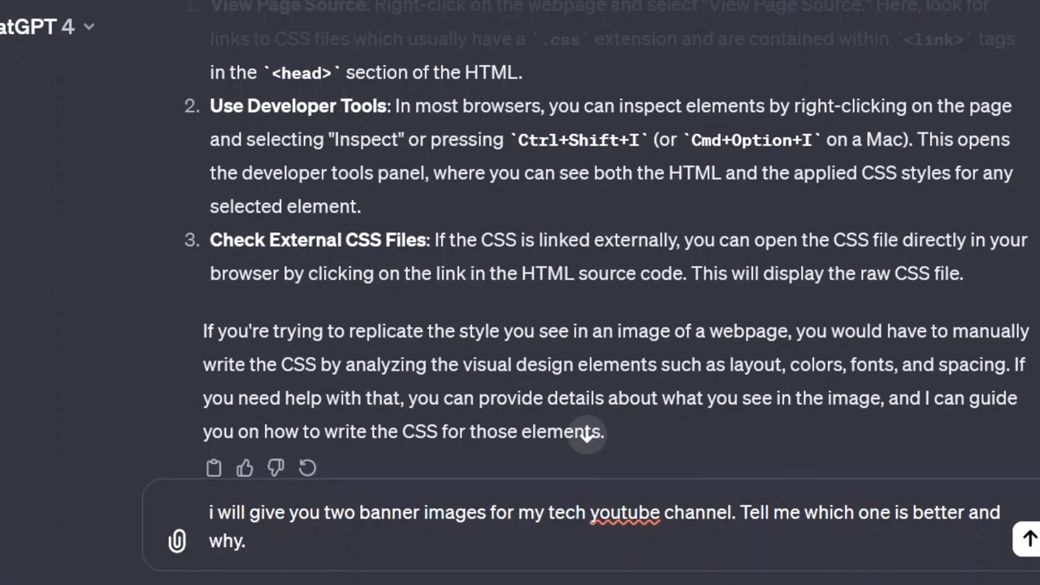
pyautogui.moveTo(177, 540)
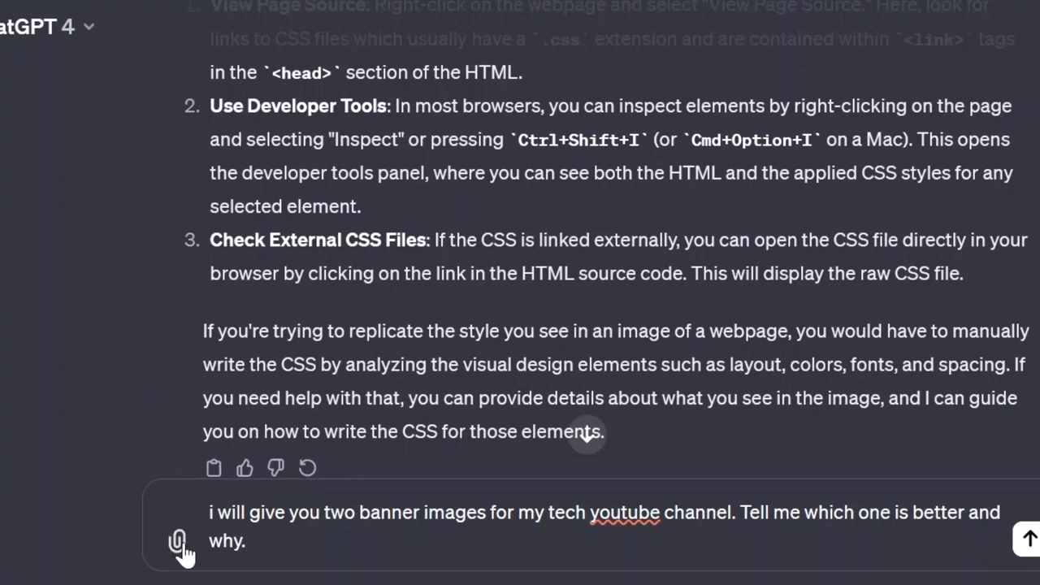
pyautogui.click(179, 540)
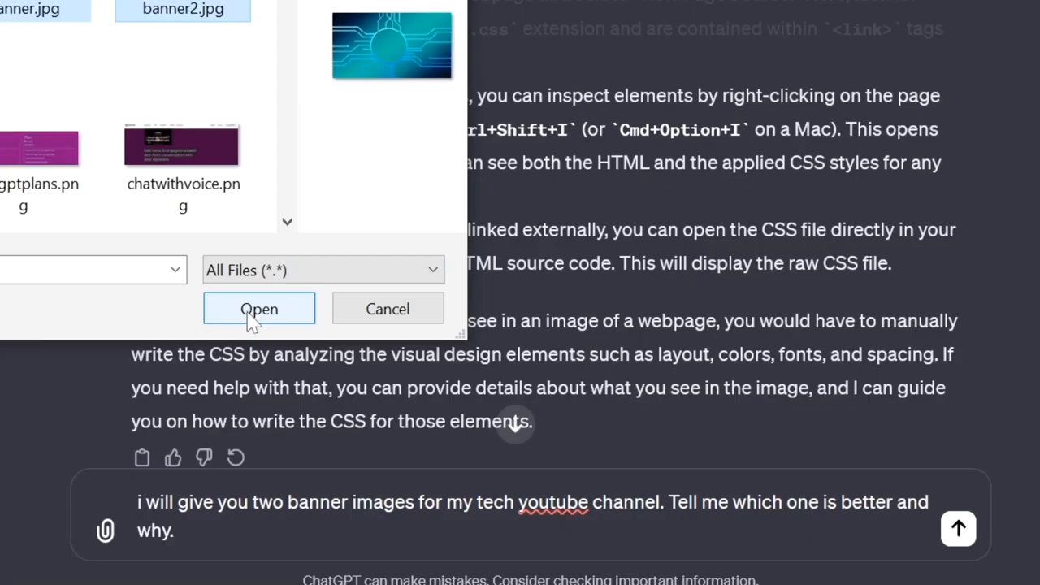
pyautogui.click(259, 309)
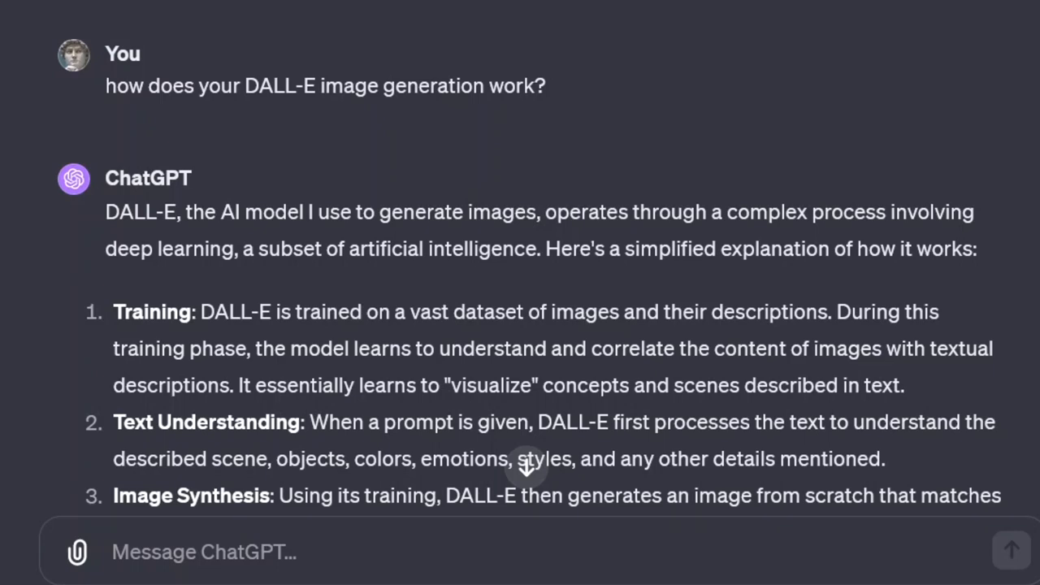
pyautogui.scroll(-3)
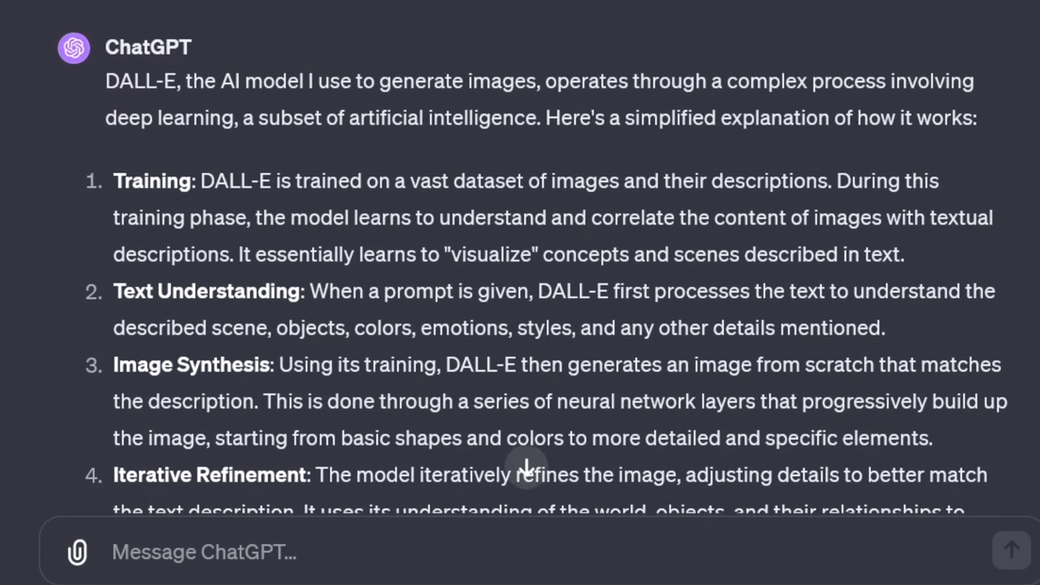
pyautogui.scroll(-3)
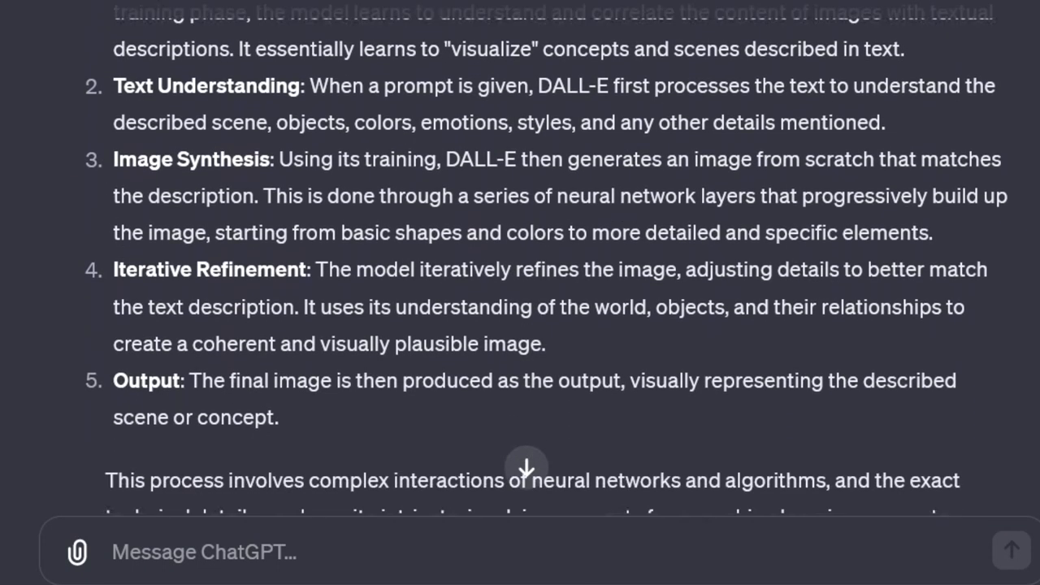
pyautogui.scroll(-3)
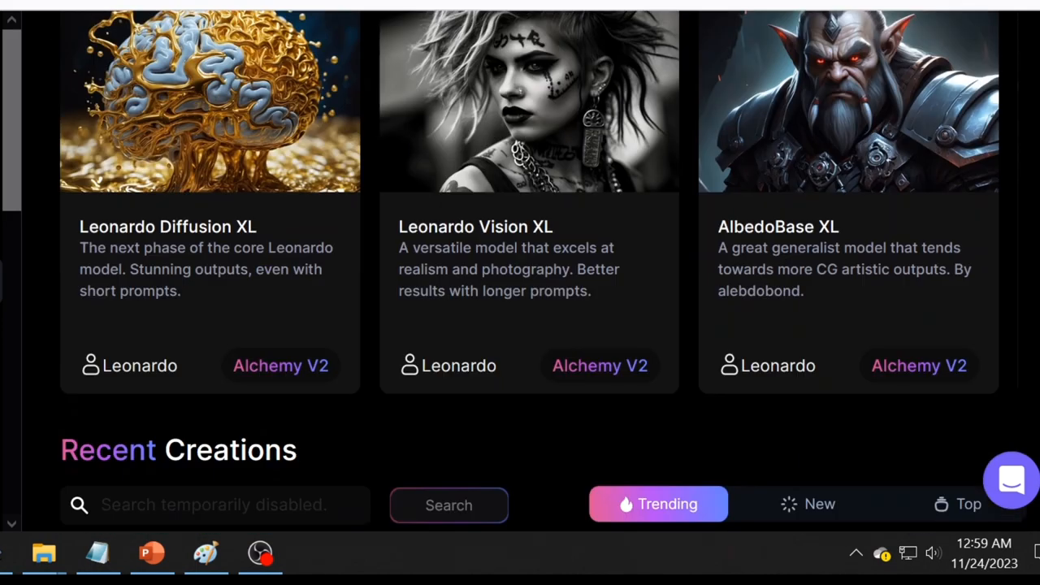
# Step: Scroll through the Trending Recent Creations gallery down to the Alchemy trial expired notice
pyautogui.scroll(3)
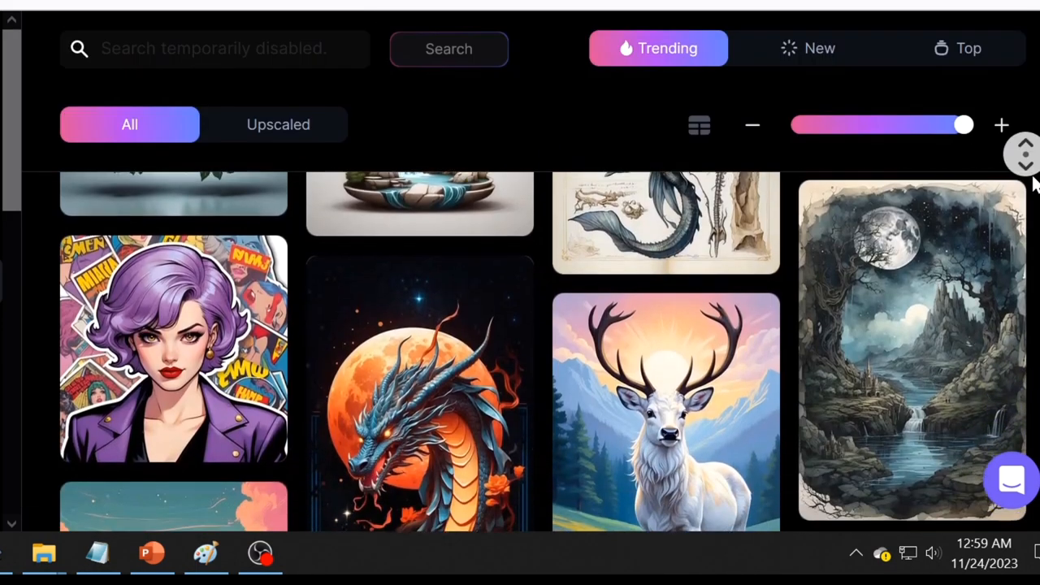
pyautogui.scroll(-3)
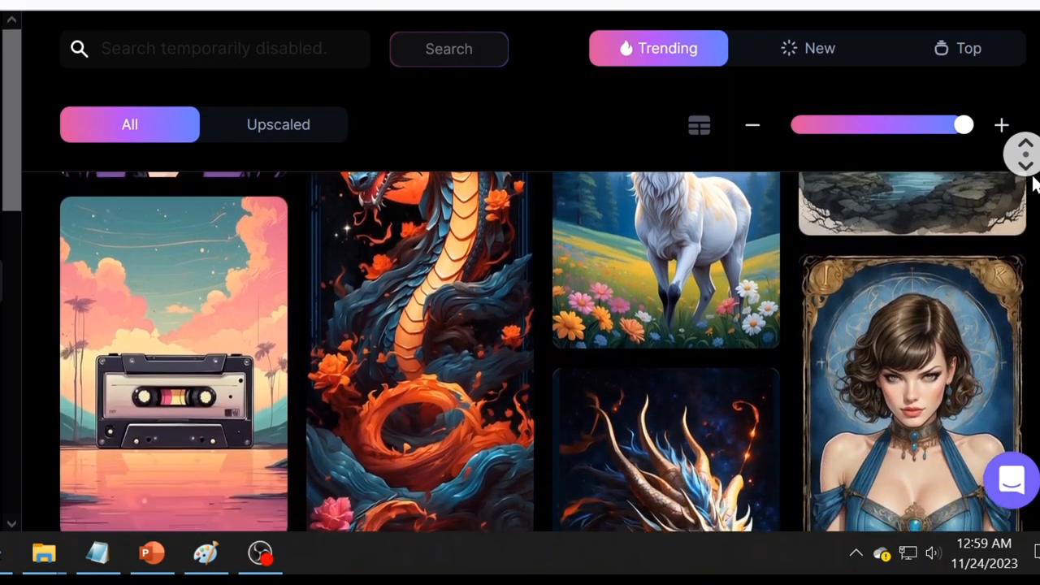
pyautogui.scroll(-3)
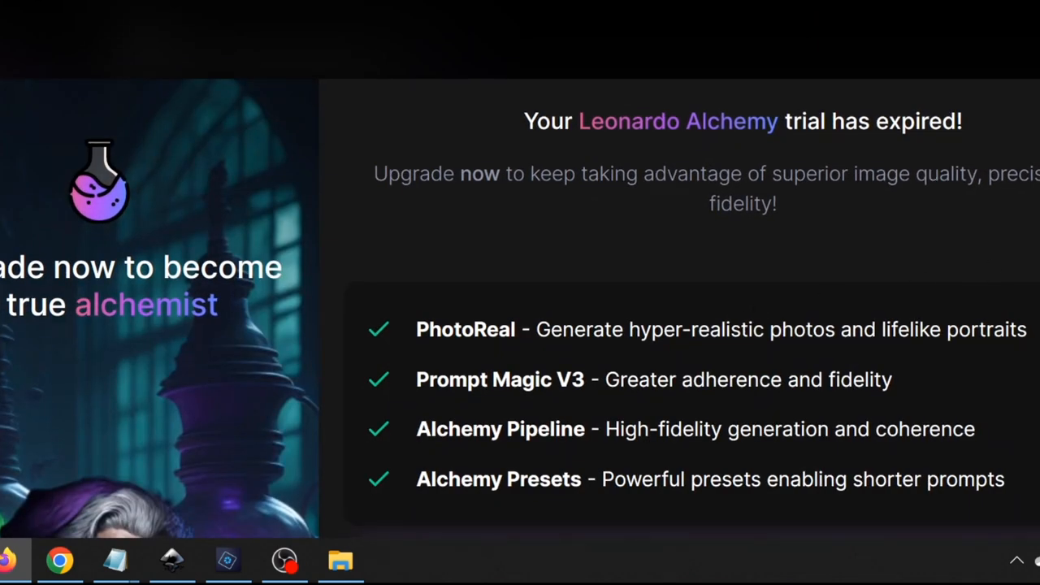
pyautogui.scroll(-3)
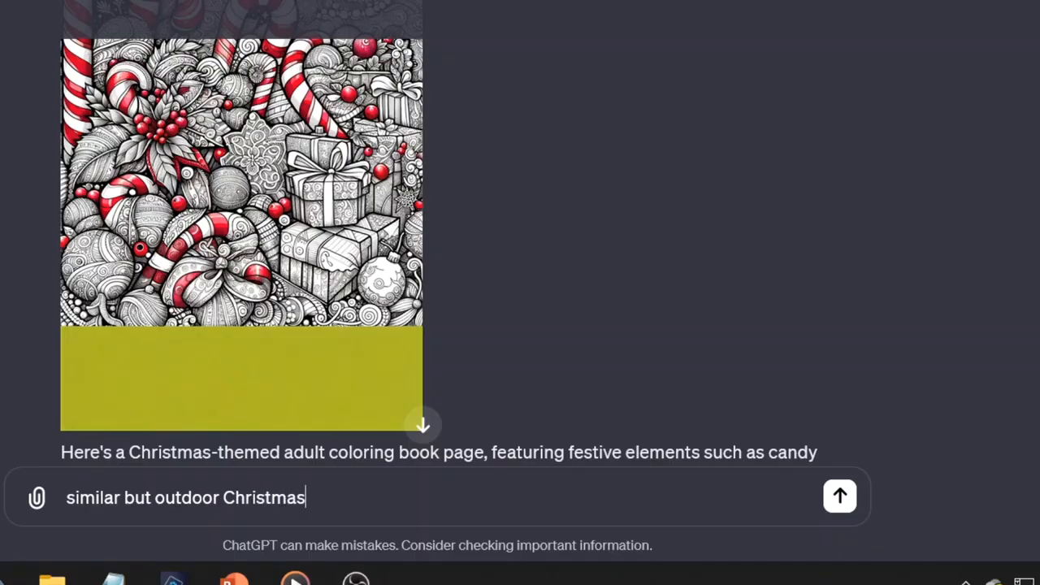
# Step: Send the follow-up asking for a similar page with outdoor Christmas festivities
pyautogui.write('festivities')
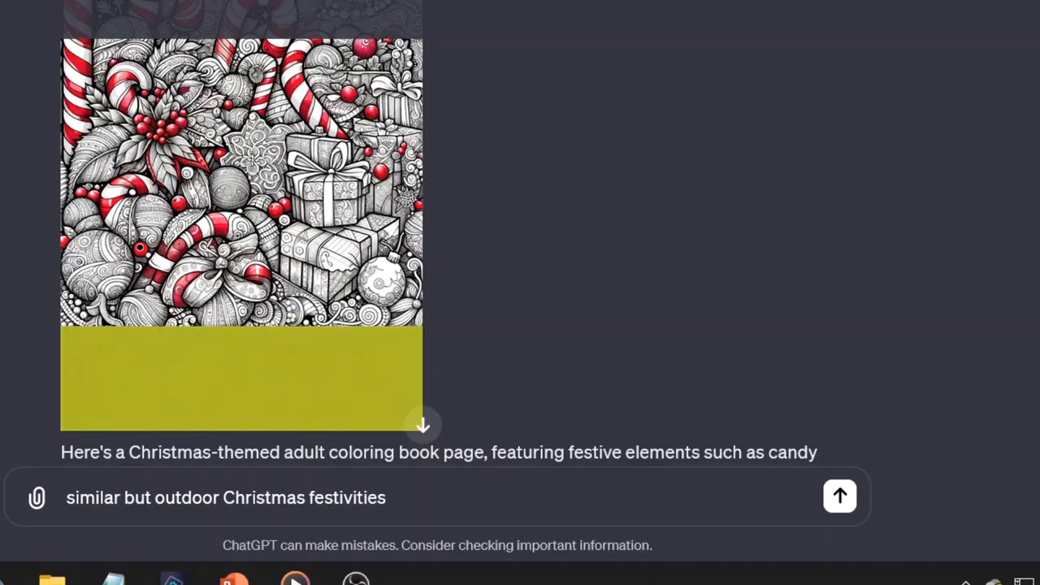
pyautogui.write(', no')
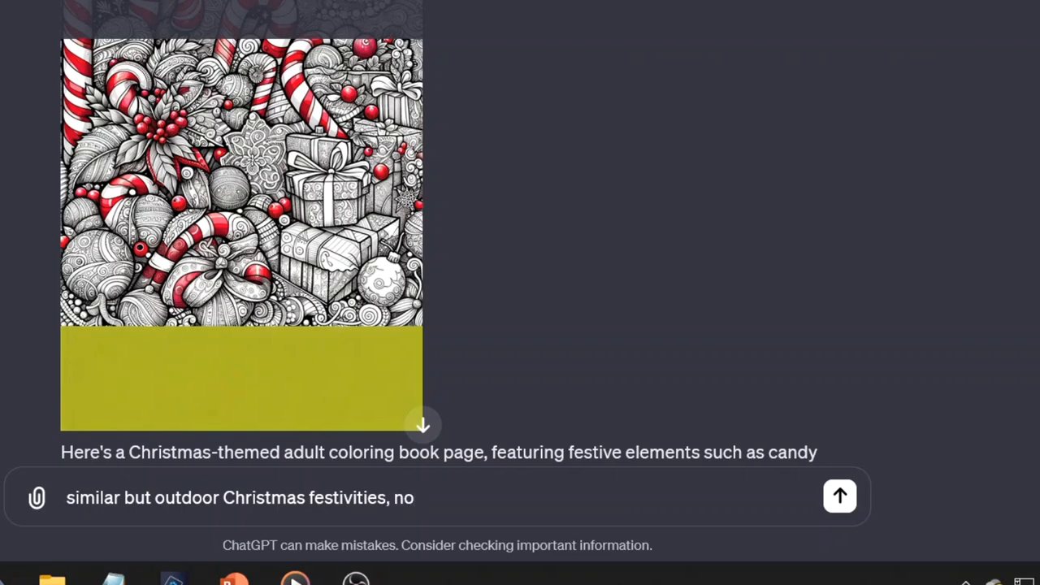
pyautogui.click(838, 497)
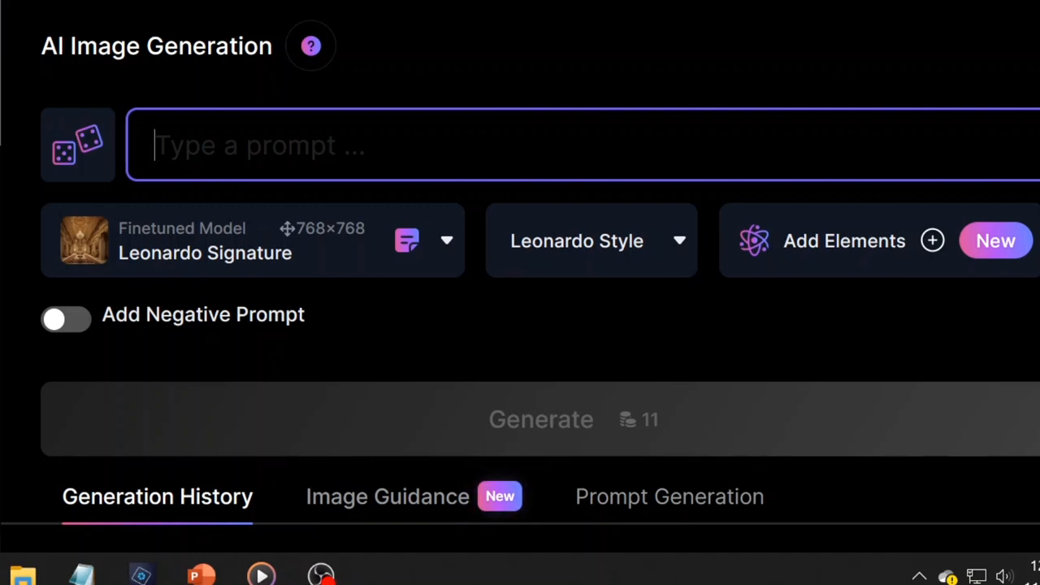
pyautogui.write('sushi sticker')
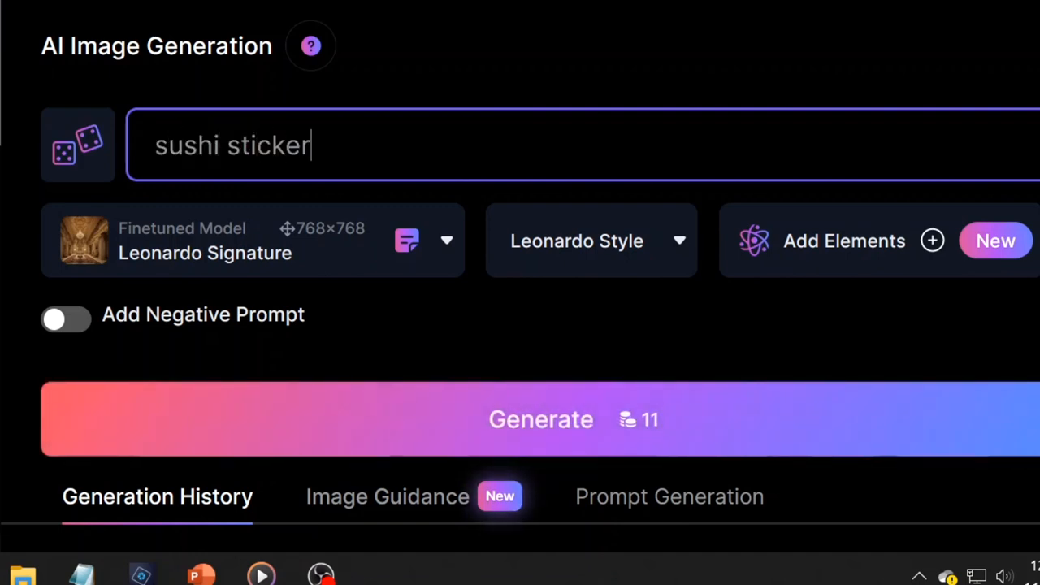
pyautogui.write('with white bor')
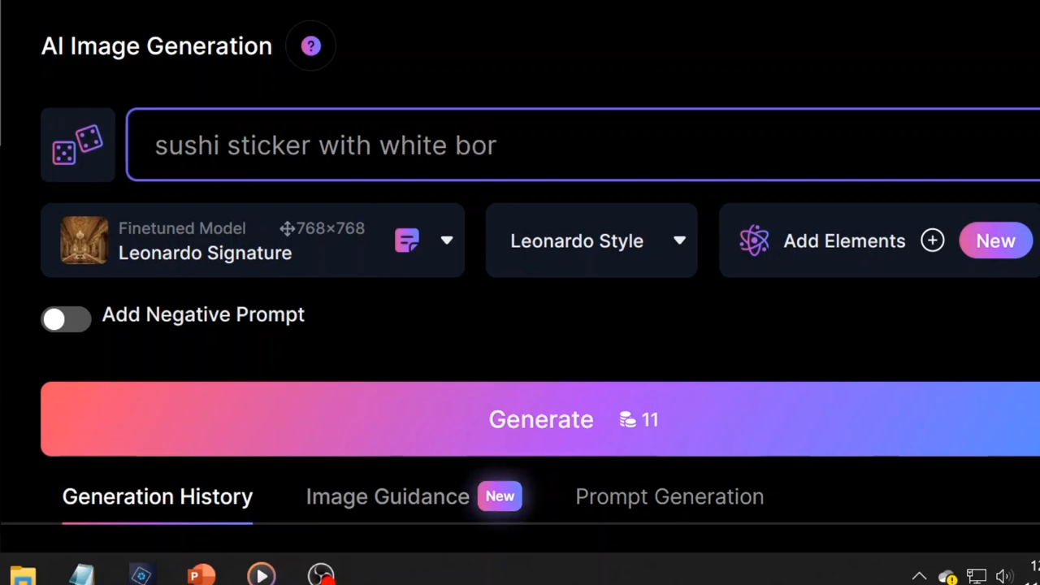
pyautogui.click(539, 419)
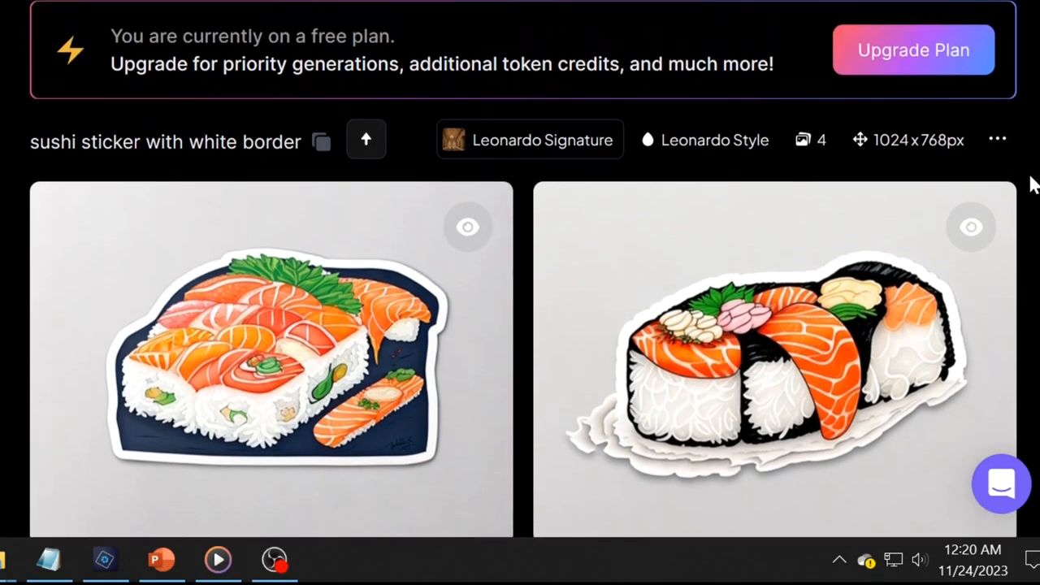
pyautogui.scroll(-3)
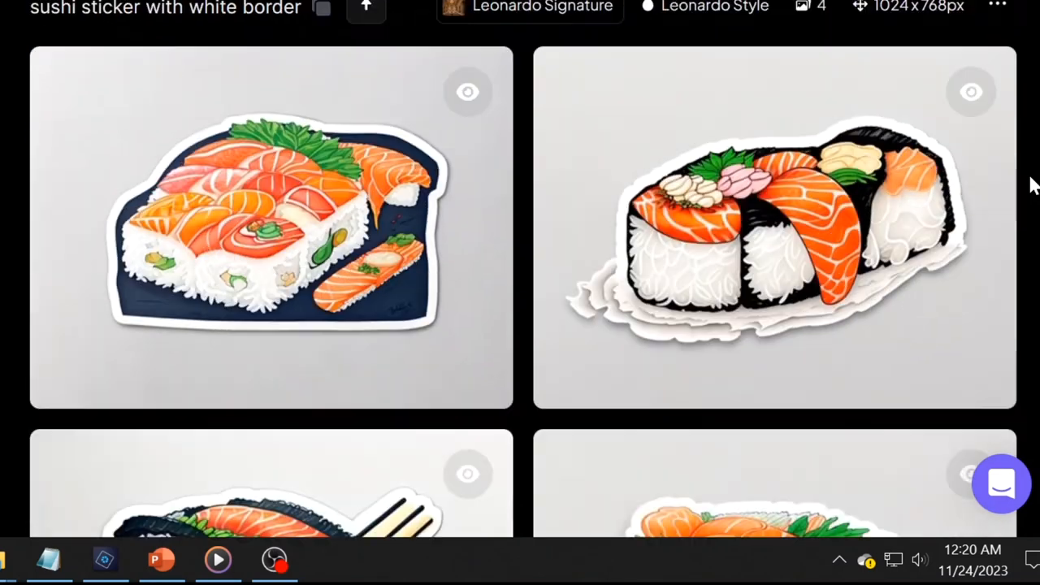
pyautogui.scroll(-3)
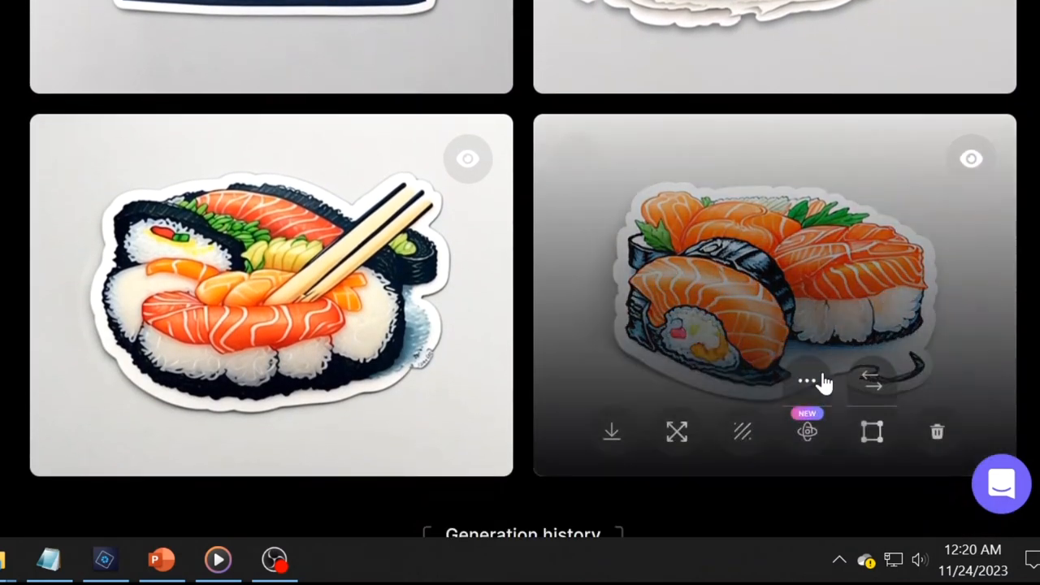
pyautogui.moveTo(695, 350)
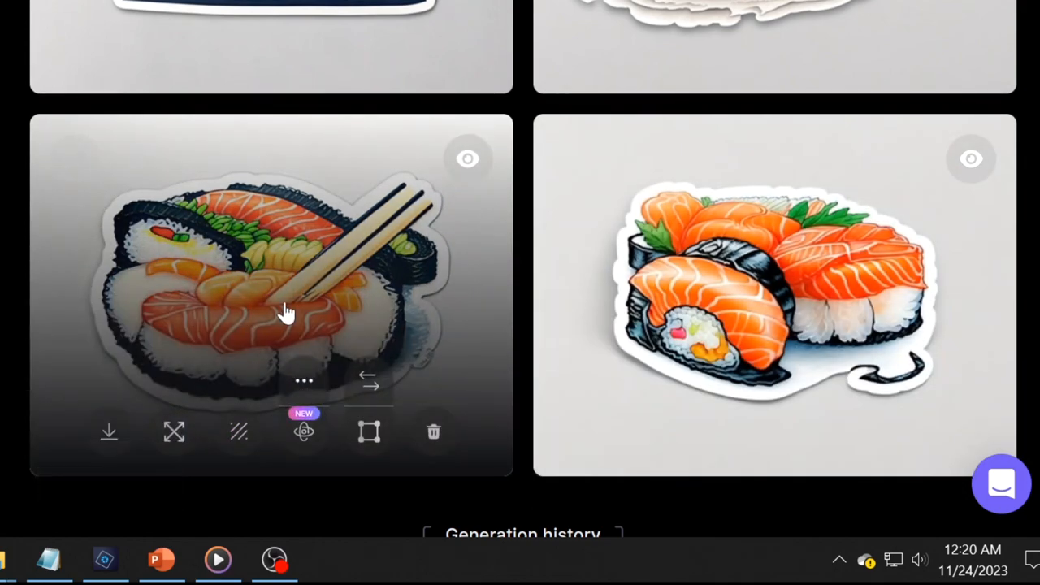
pyautogui.scroll(3)
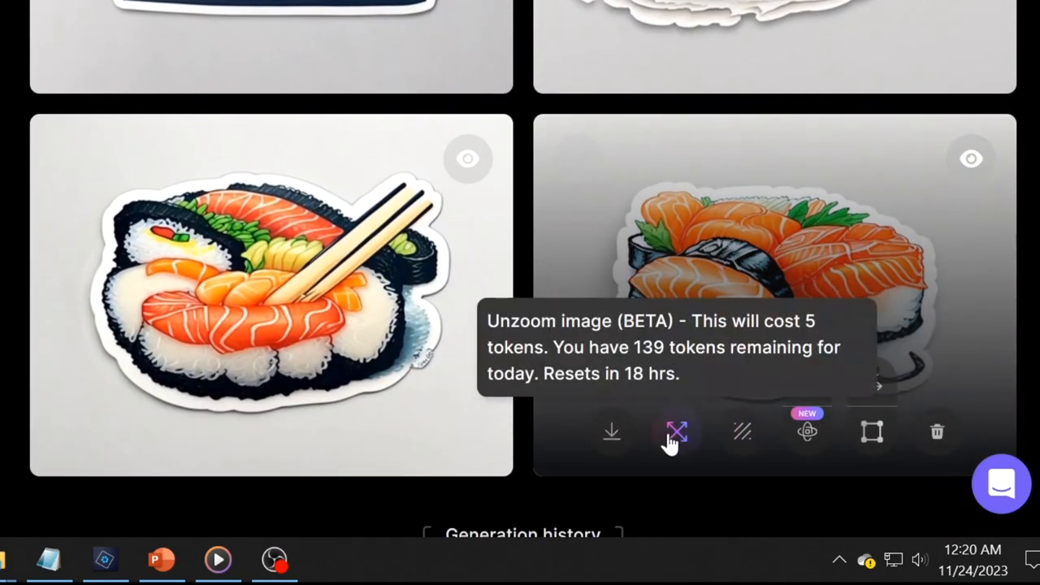
pyautogui.moveTo(741, 432)
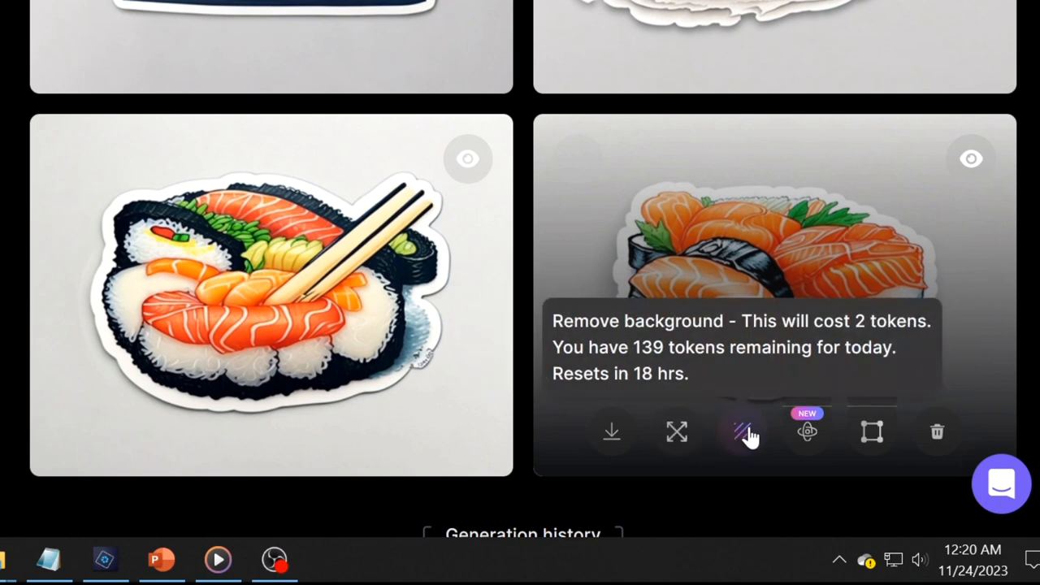
pyautogui.moveTo(806, 433)
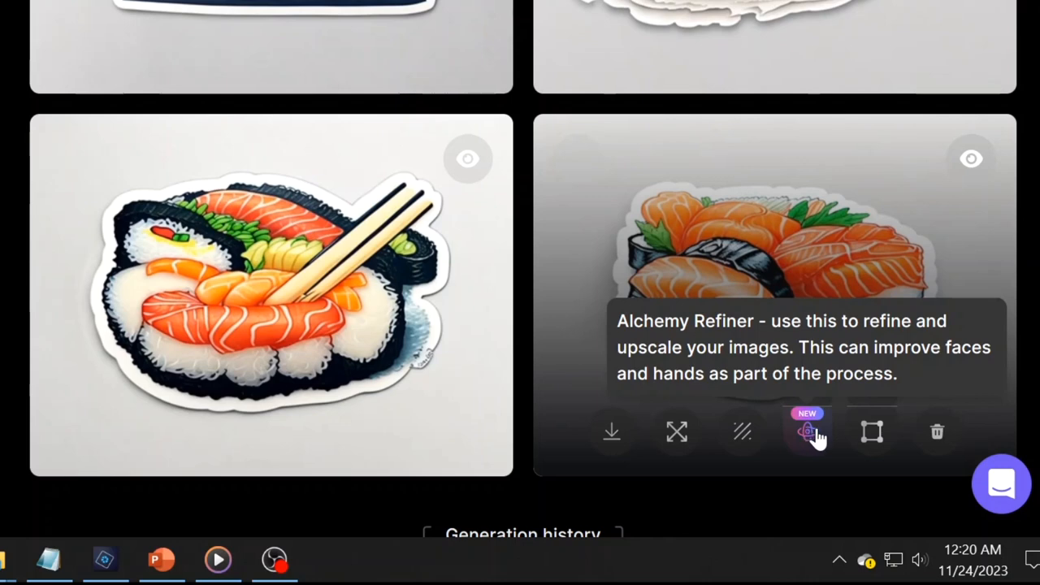
pyautogui.moveTo(611, 432)
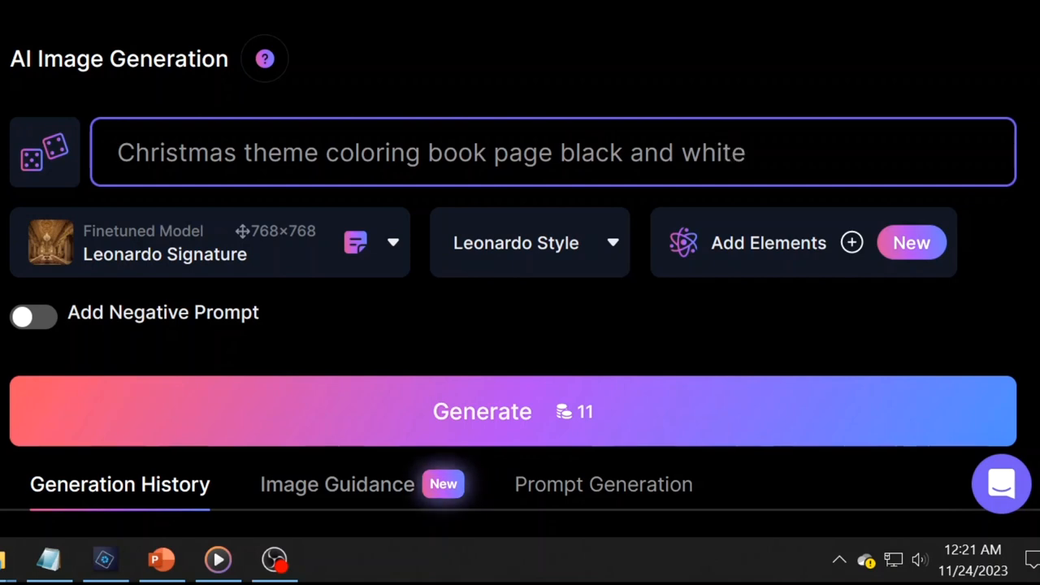
# Step: Locate the Christmas coloring results in Generation History and enlarge the two-tree page
pyautogui.scroll(-3)
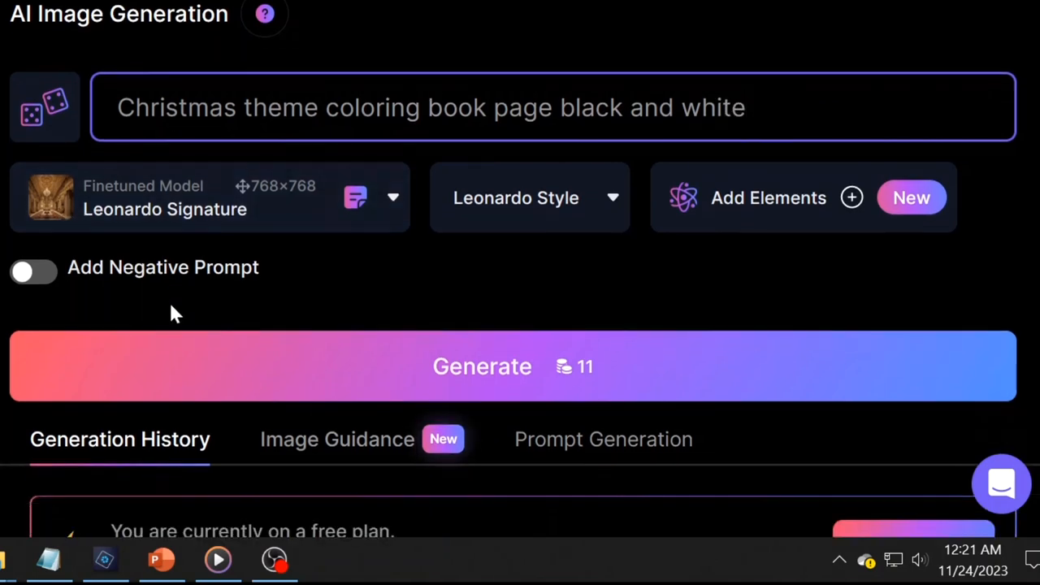
pyautogui.click(480, 366)
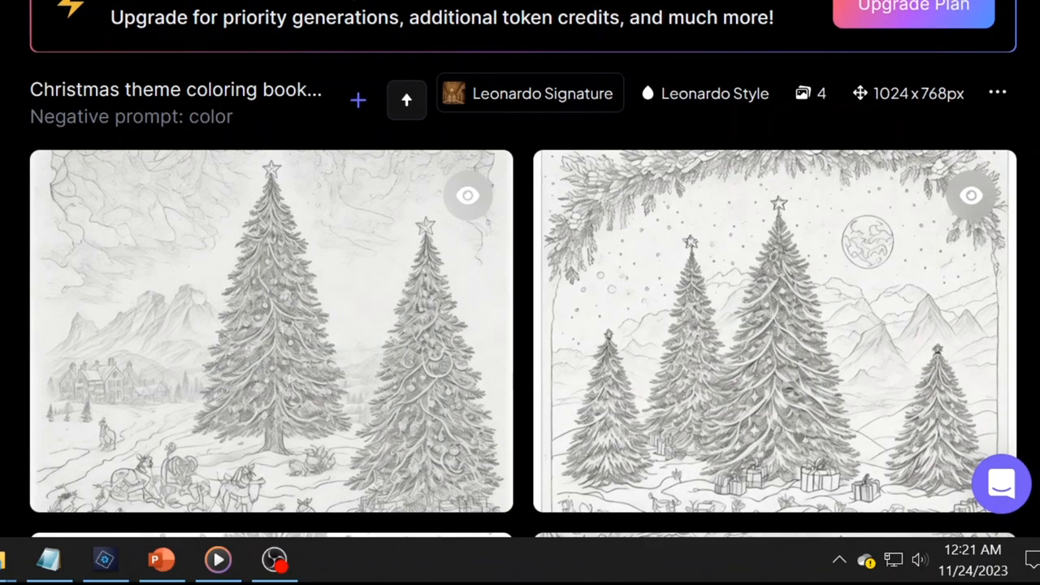
pyautogui.scroll(-3)
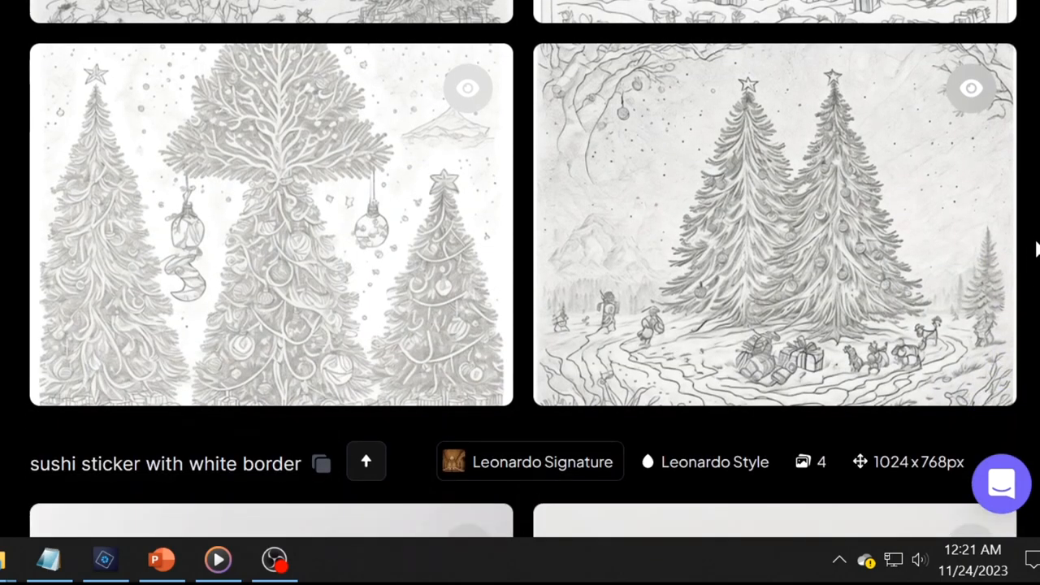
pyautogui.click(771, 225)
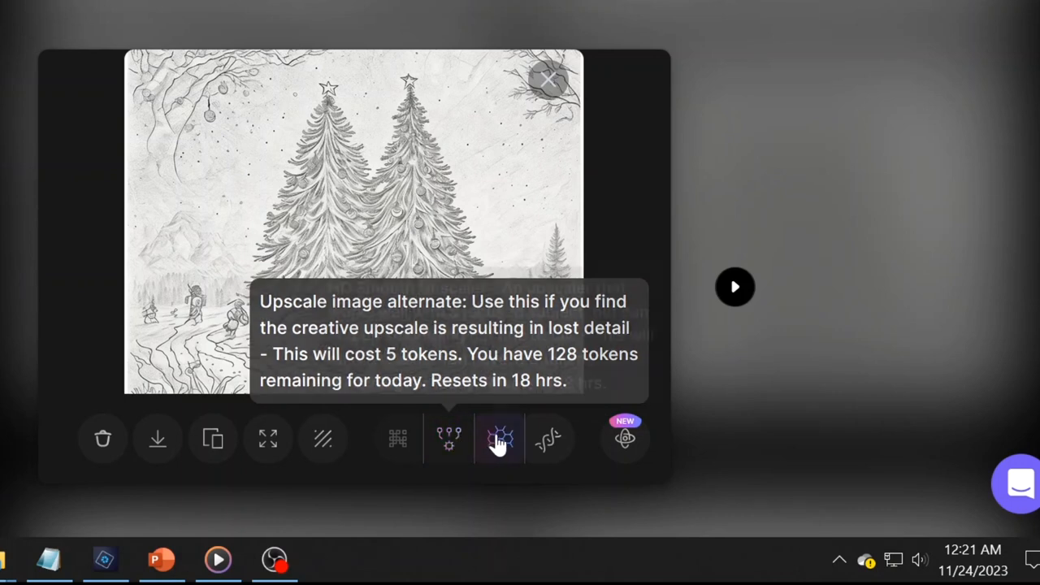
pyautogui.moveTo(499, 438)
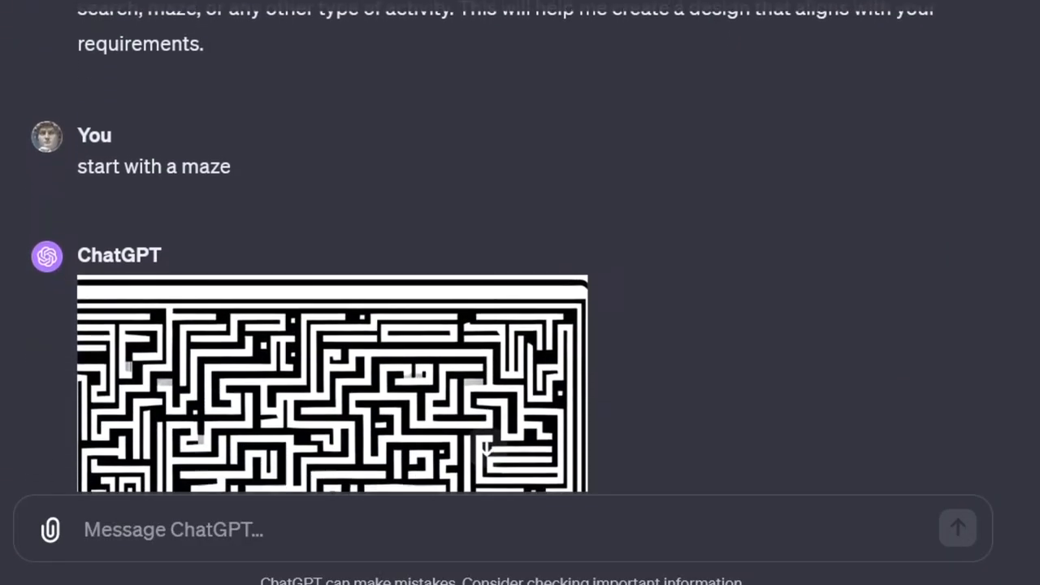
pyautogui.scroll(-3)
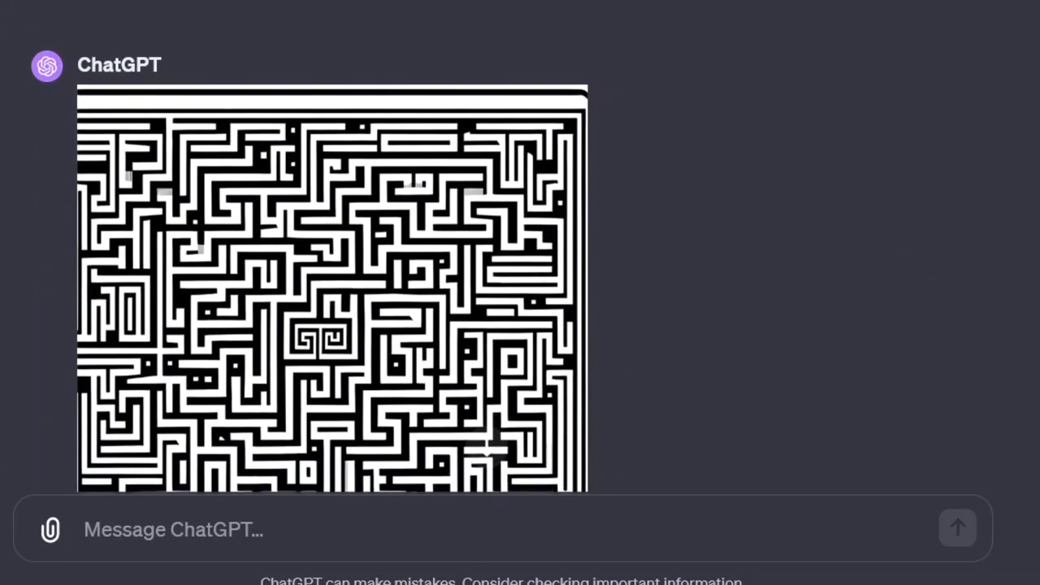
pyautogui.scroll(-3)
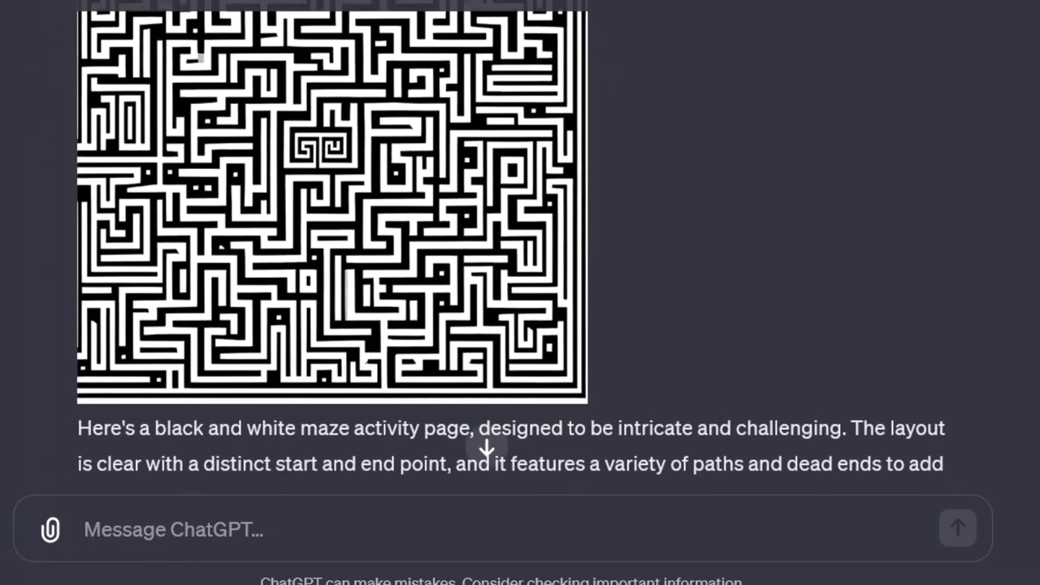
pyautogui.scroll(-3)
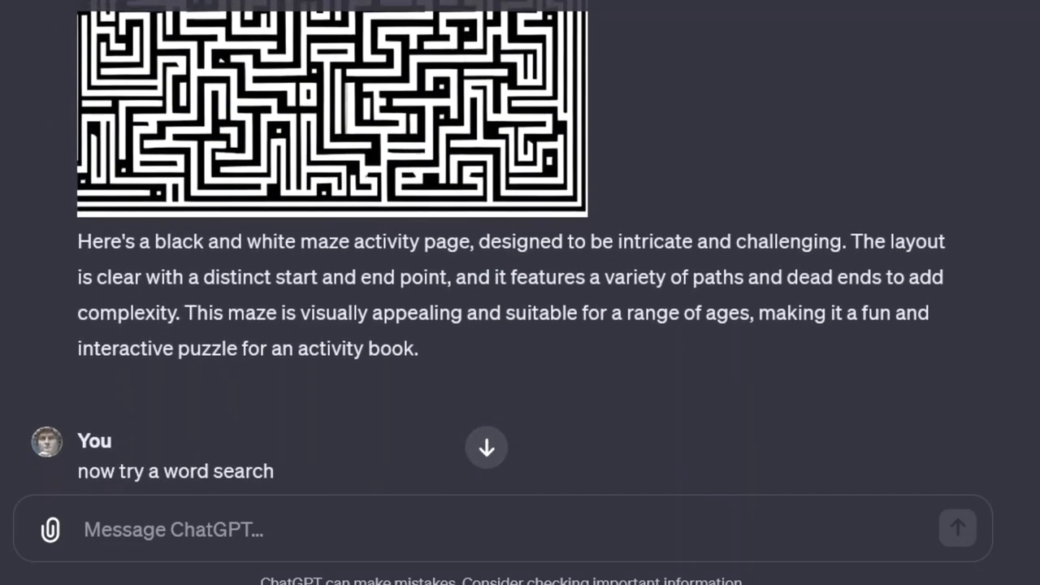
pyautogui.scroll(-3)
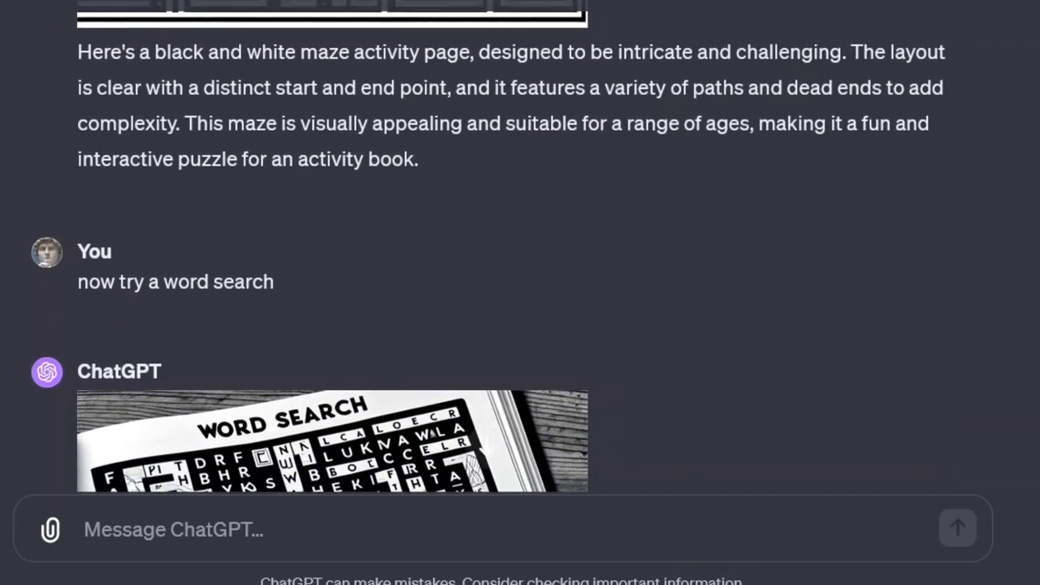
pyautogui.scroll(-3)
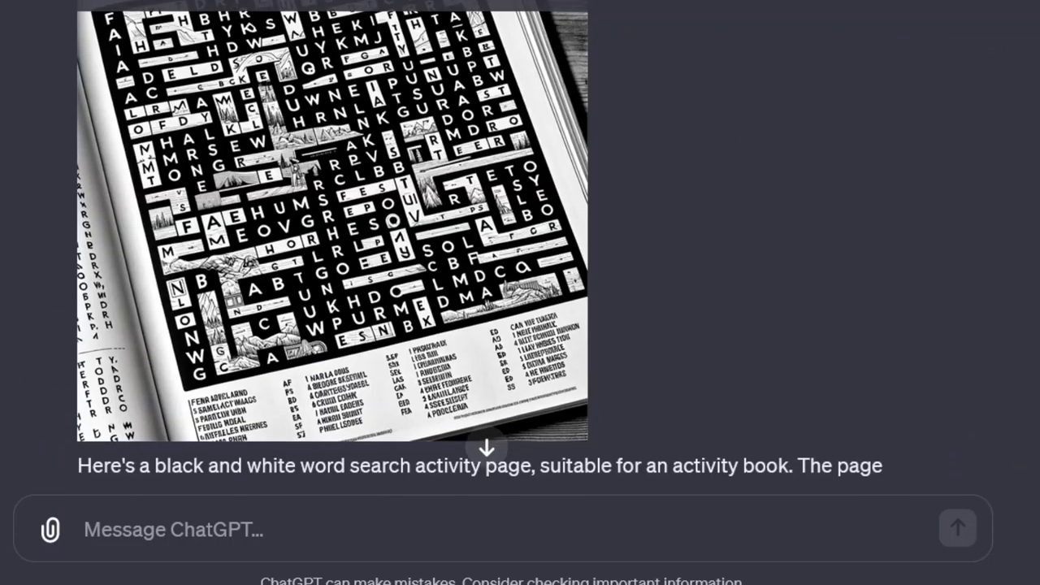
pyautogui.scroll(-3)
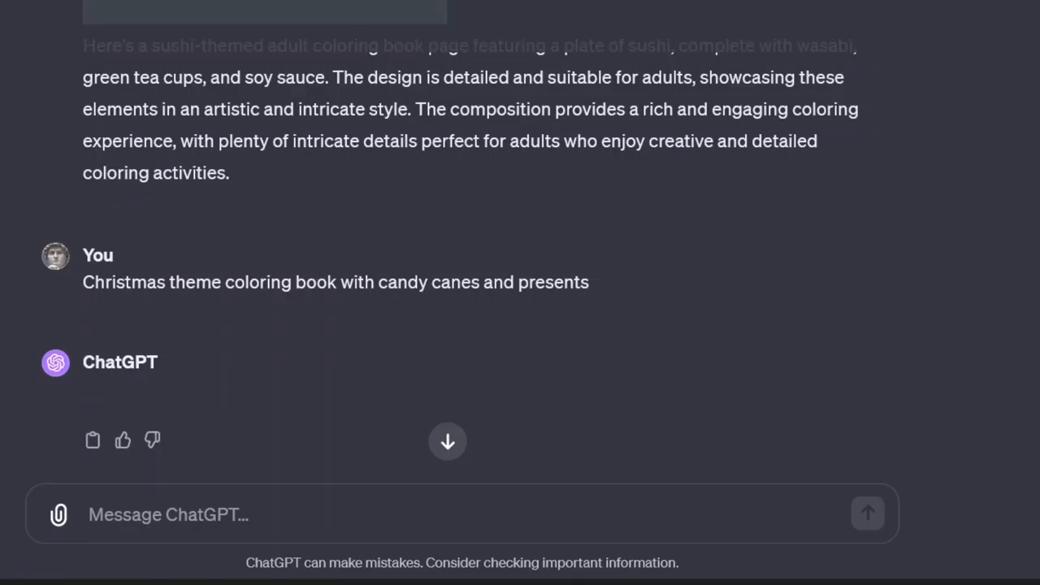
# Step: Scroll down to view the generated candy canes and presents coloring page
pyautogui.scroll(-3)
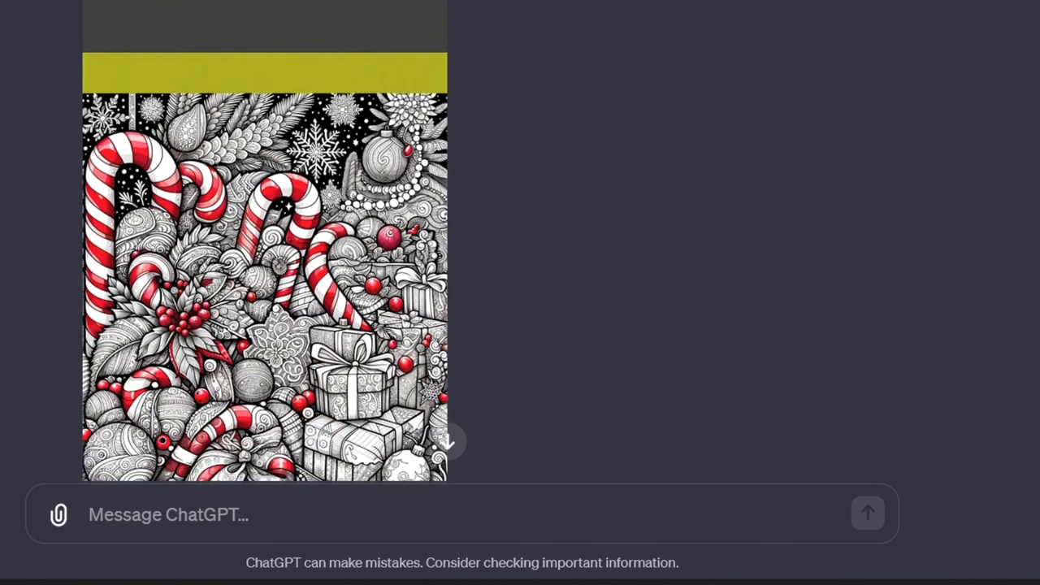